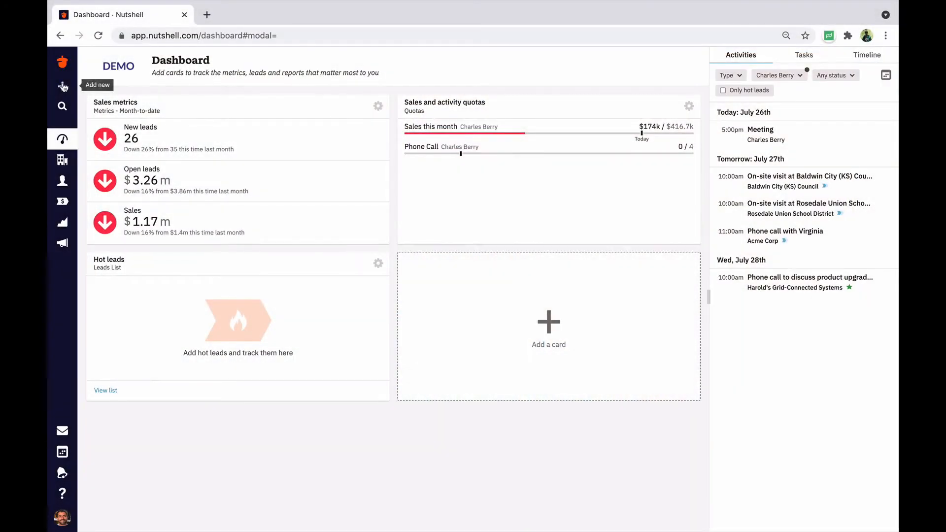
Open the Add new menu of activity, task, lead, person and company options
left_click(62, 85)
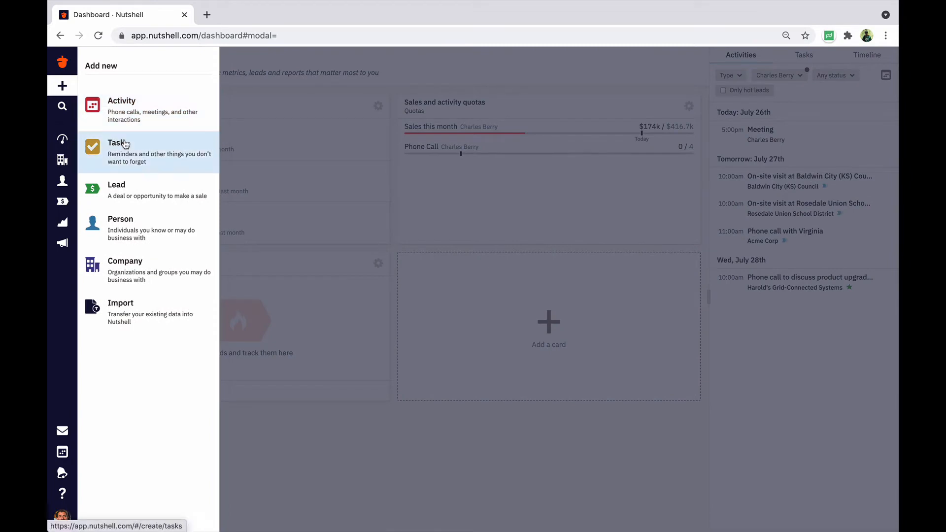
mouse_move(127, 110)
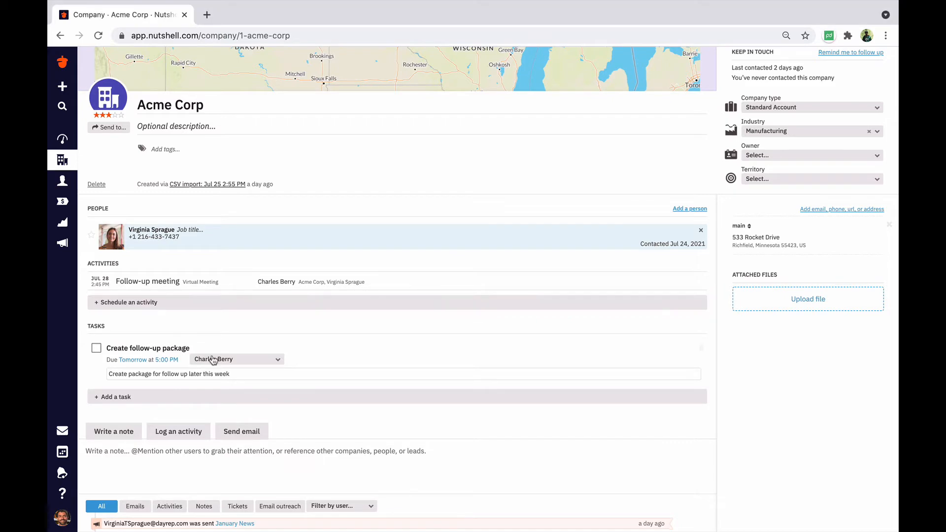
mouse_move(396, 348)
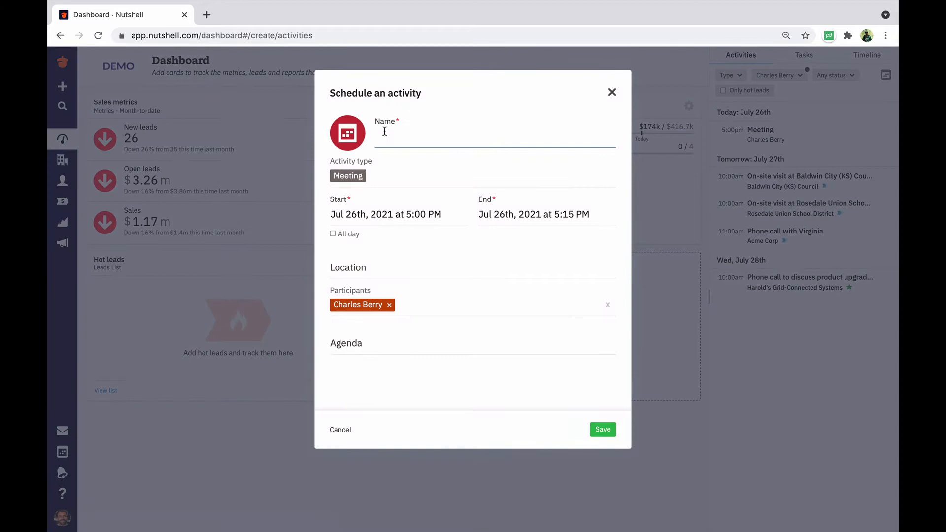
Name it 'Follow-up meeting', a Virtual Meeting Jul 28 2:45–3:15 PM, adding Acme Corp
type("Follow-up meeting")
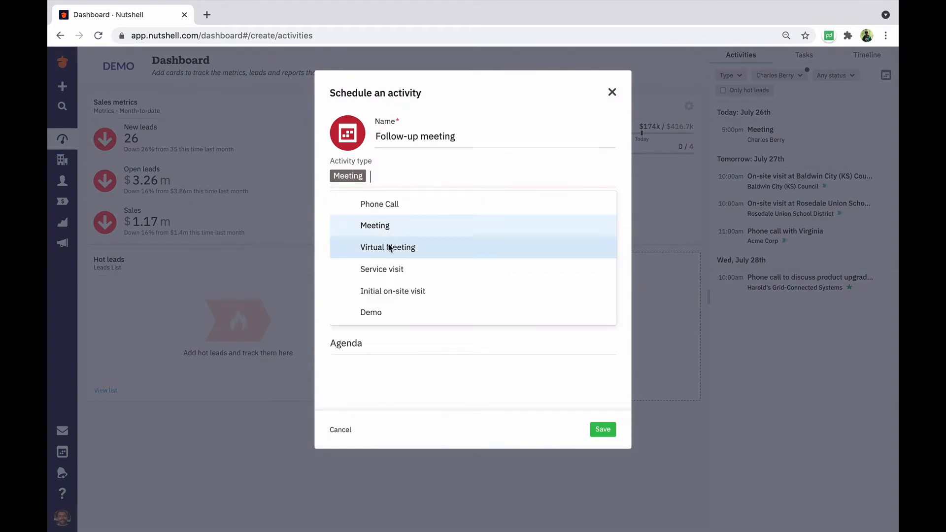
left_click(388, 247)
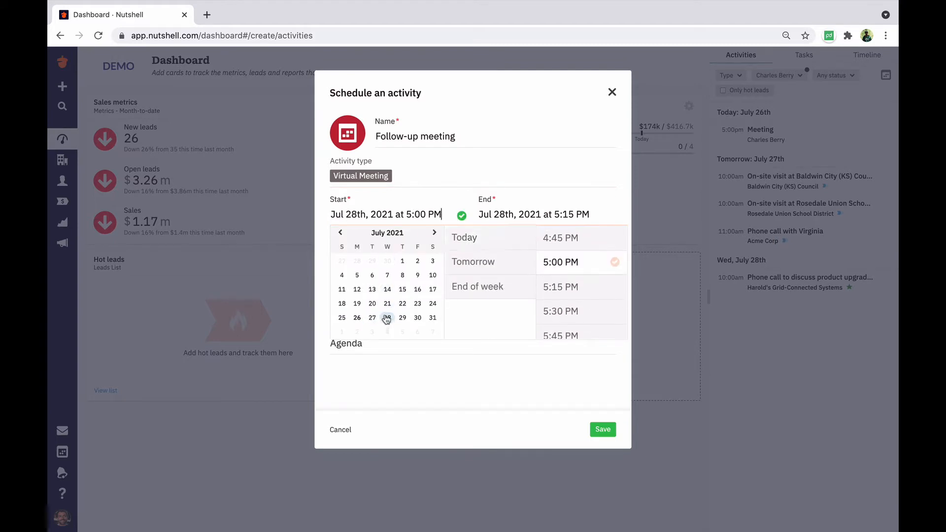
scroll("up", 3)
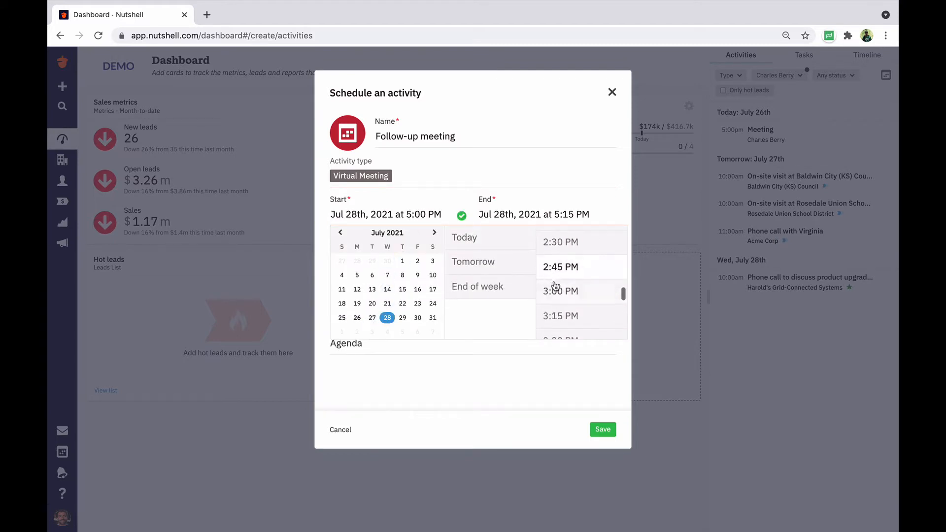
left_click(560, 267)
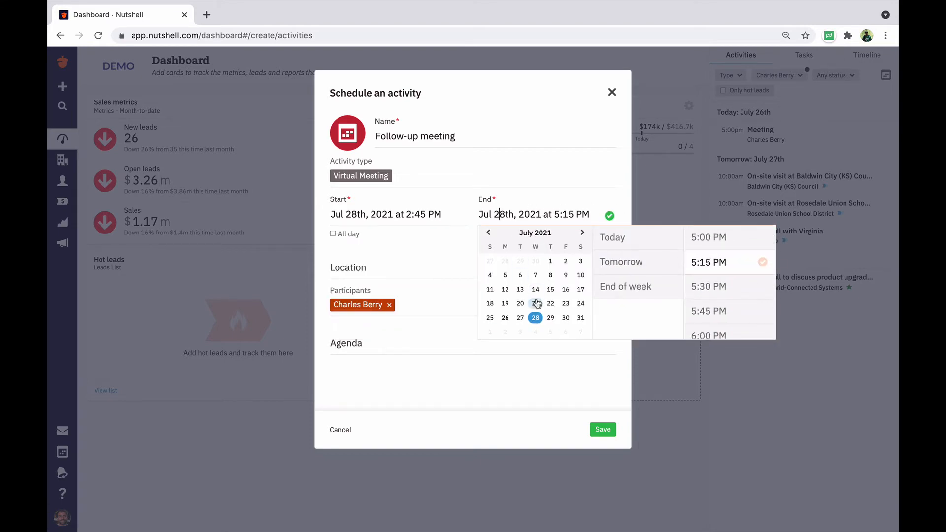
scroll("down", 3)
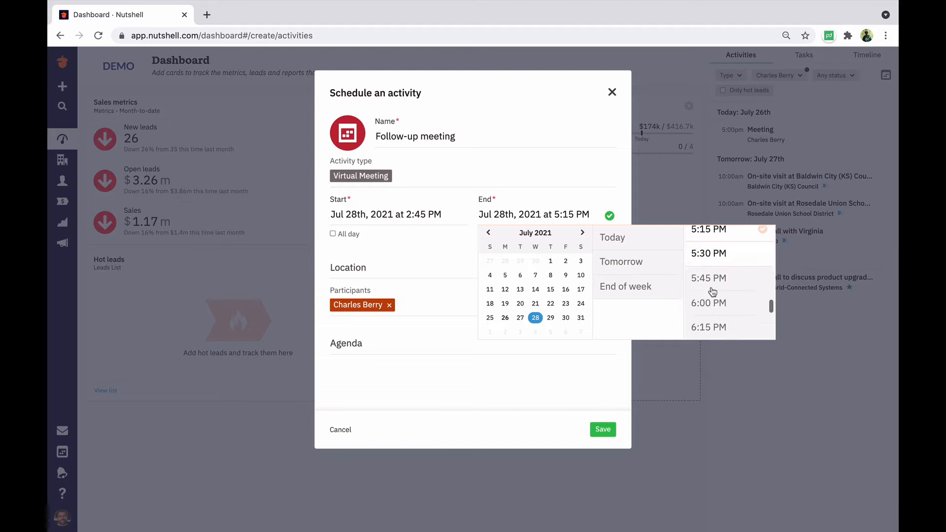
scroll("up", 3)
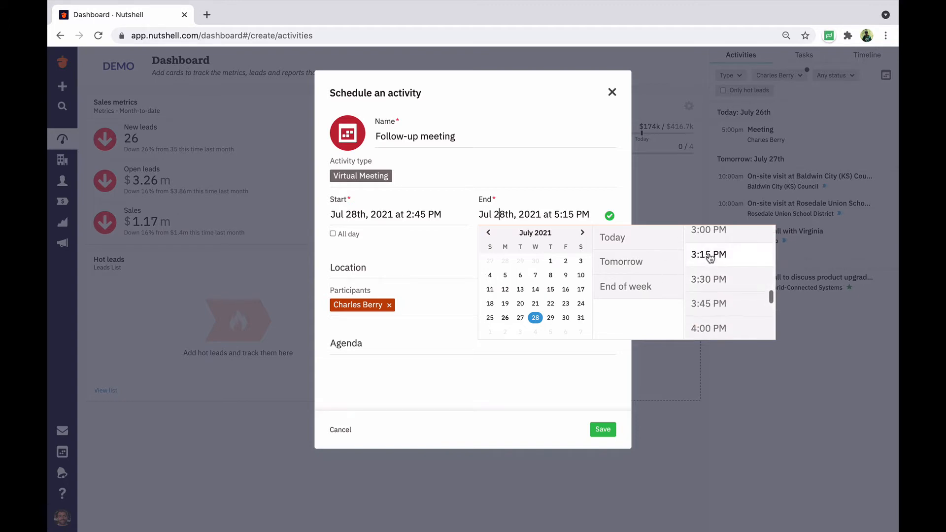
left_click(708, 255)
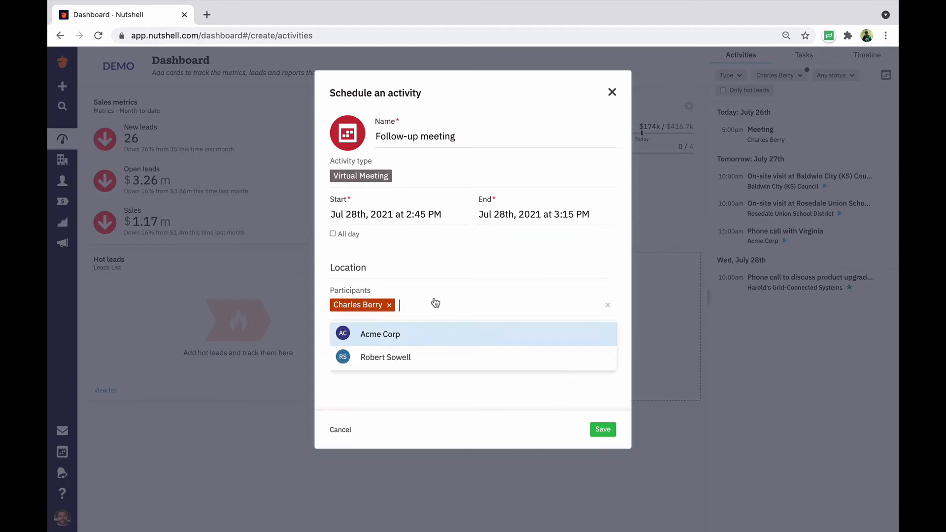
left_click(380, 334)
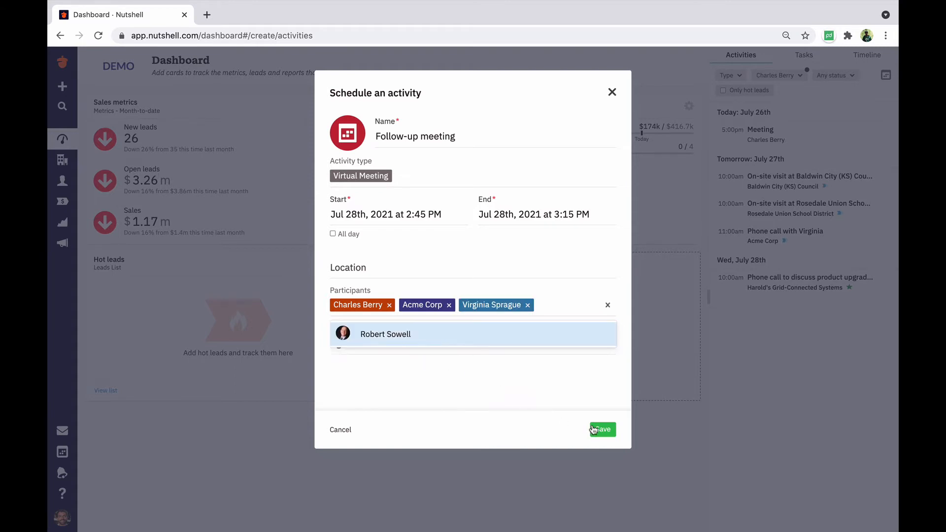
Save the Follow-up meeting and flag it as Important
left_click(602, 430)
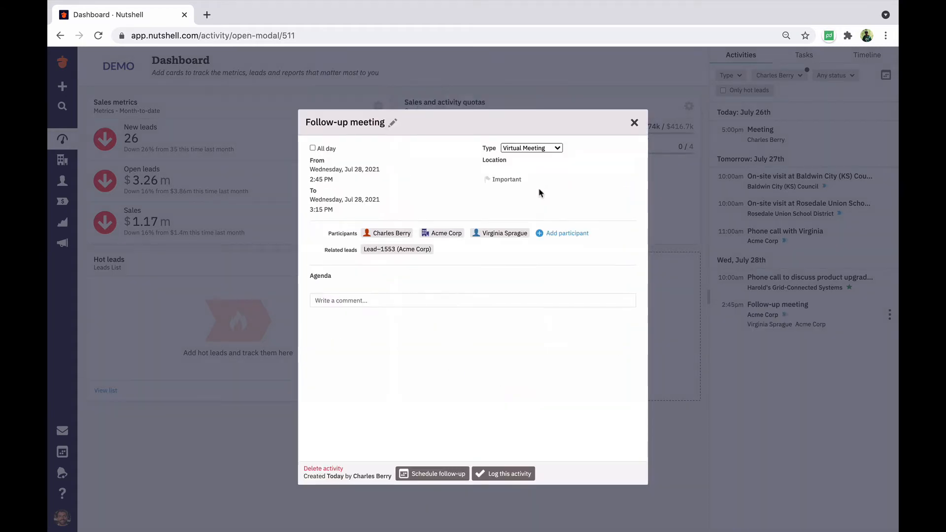
mouse_move(471, 251)
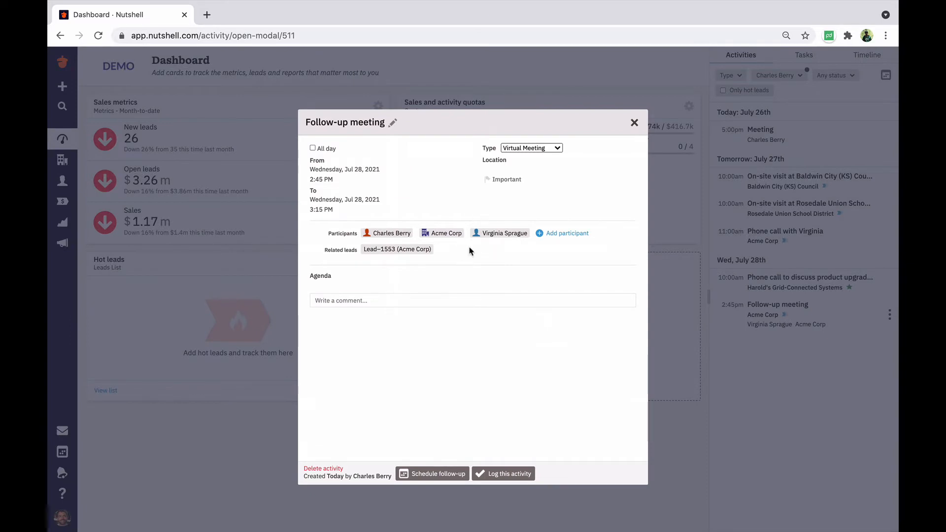
left_click(489, 180)
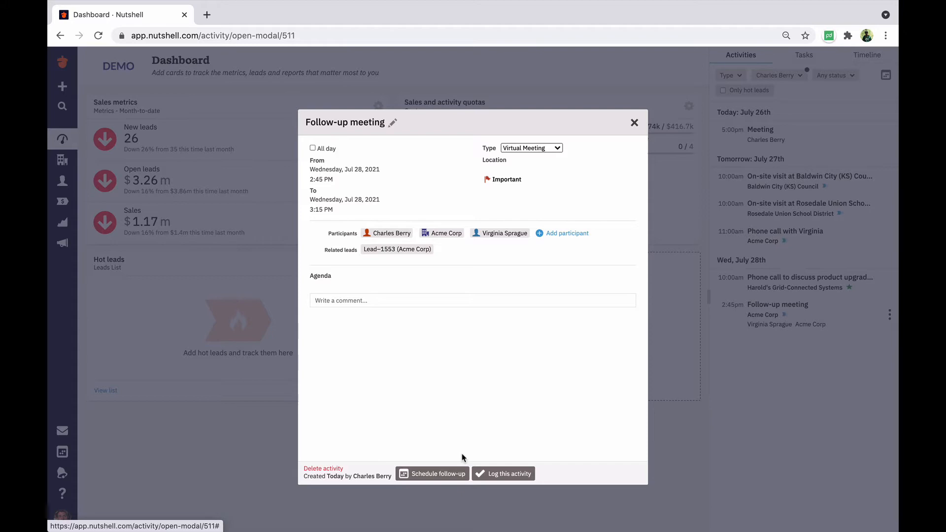
Draft task 'Create follow-up package' for Acme Corp with a 'package for follow up later' note
left_click(437, 474)
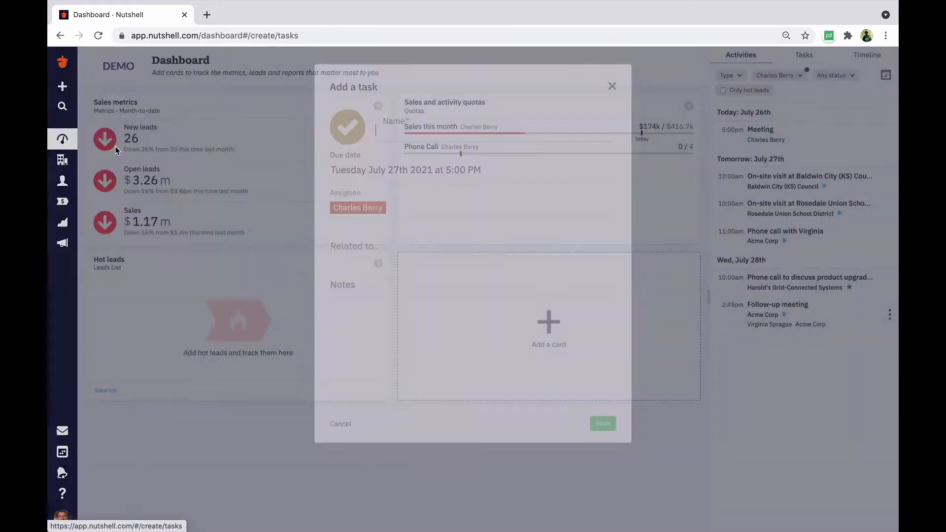
type("Create follow-up package")
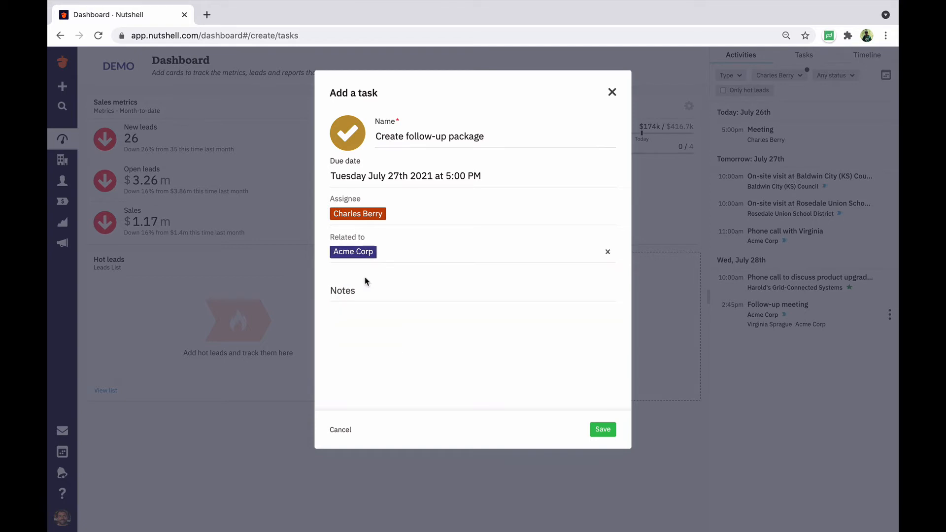
type("Create pa")
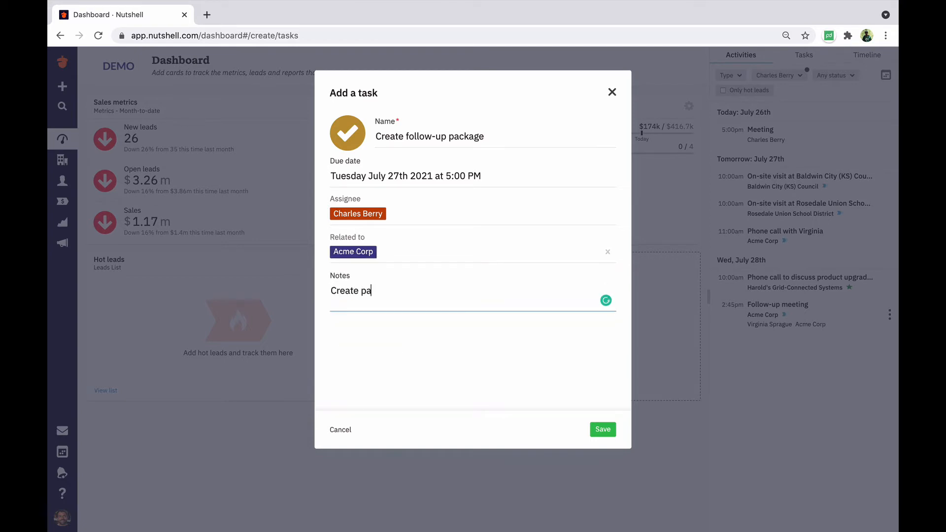
type("ckage for follow up later this week")
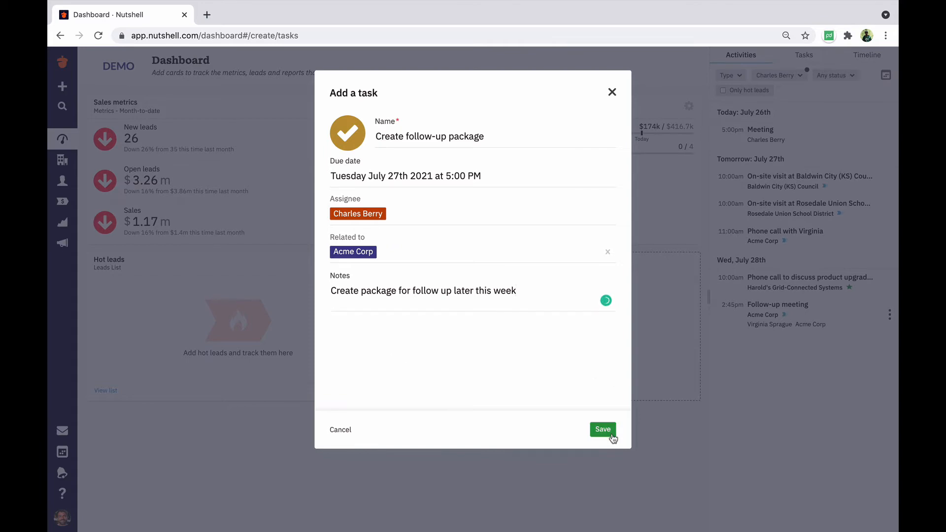
Save the follow-up package task and show the calendar of tomorrow's activities
left_click(602, 430)
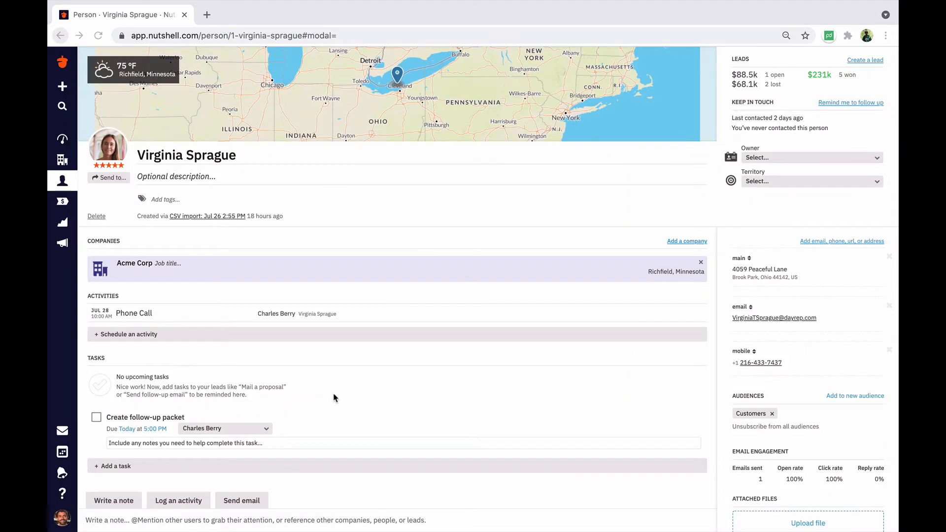
mouse_move(84, 326)
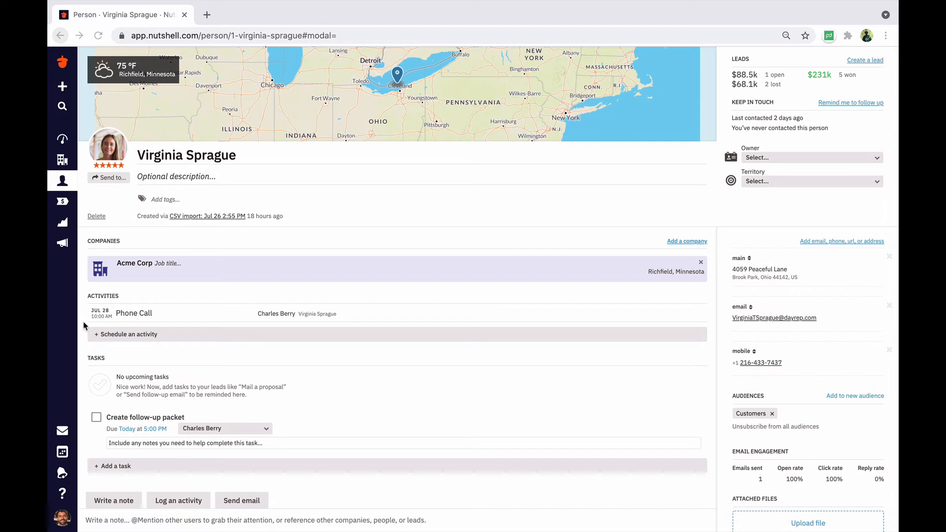
mouse_move(108, 446)
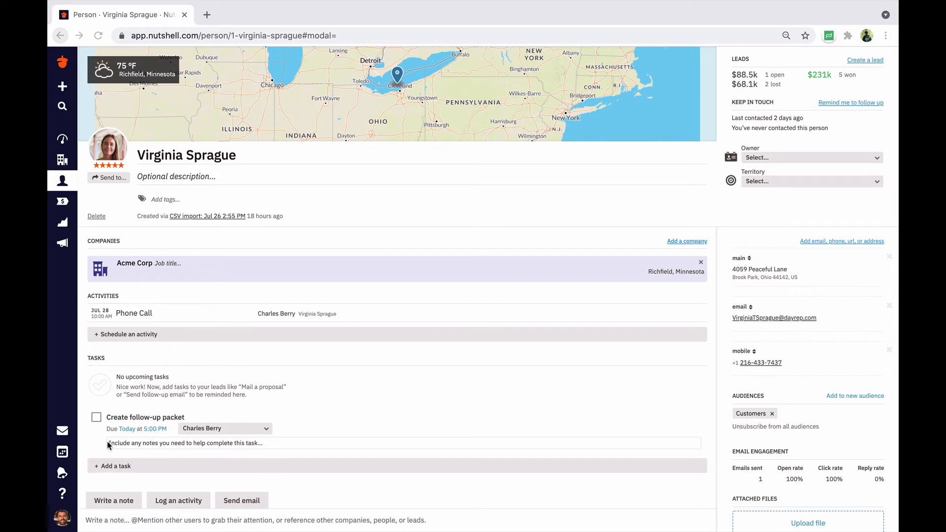
left_click(62, 451)
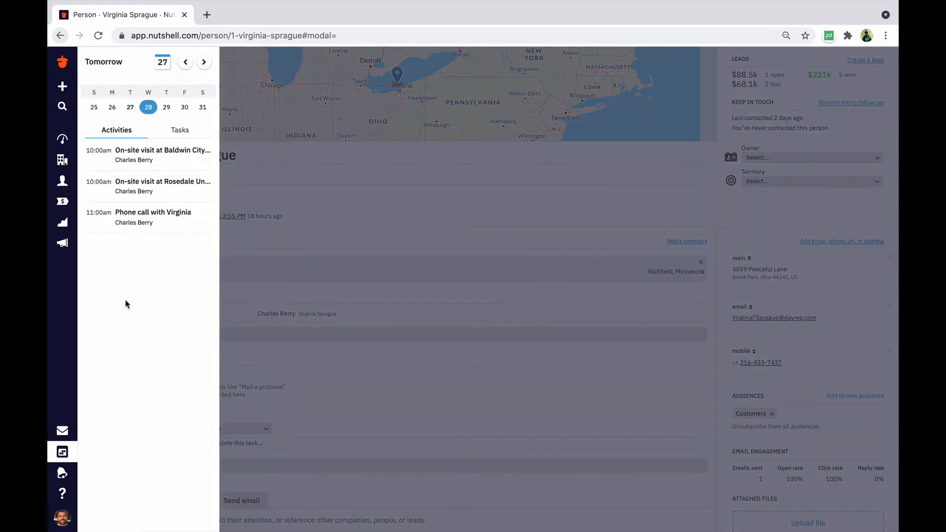
mouse_move(62, 139)
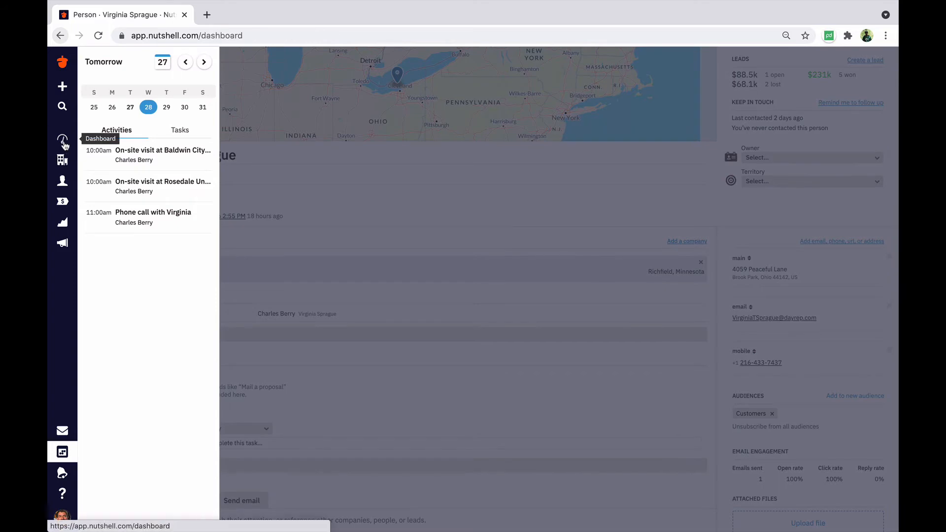
On the dashboard, try Phone Call type, participant and important filters, then clear them
left_click(62, 139)
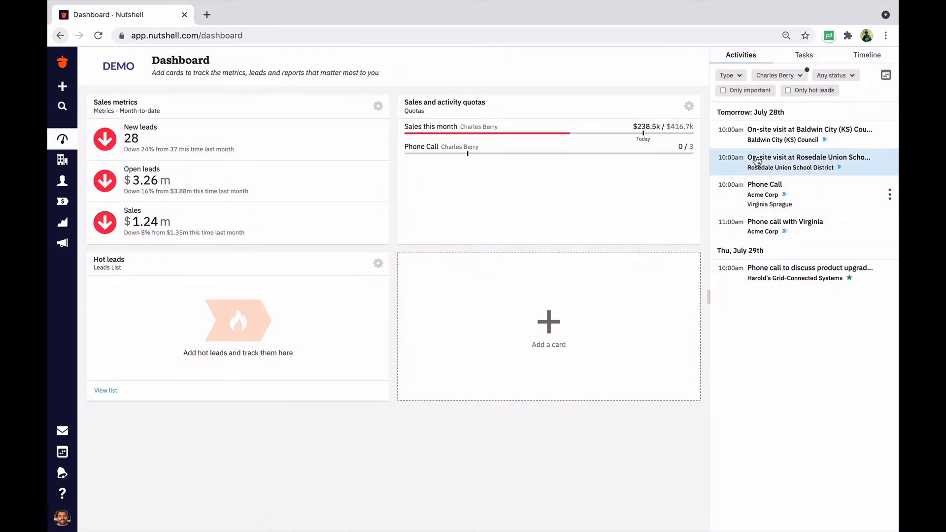
left_click(729, 75)
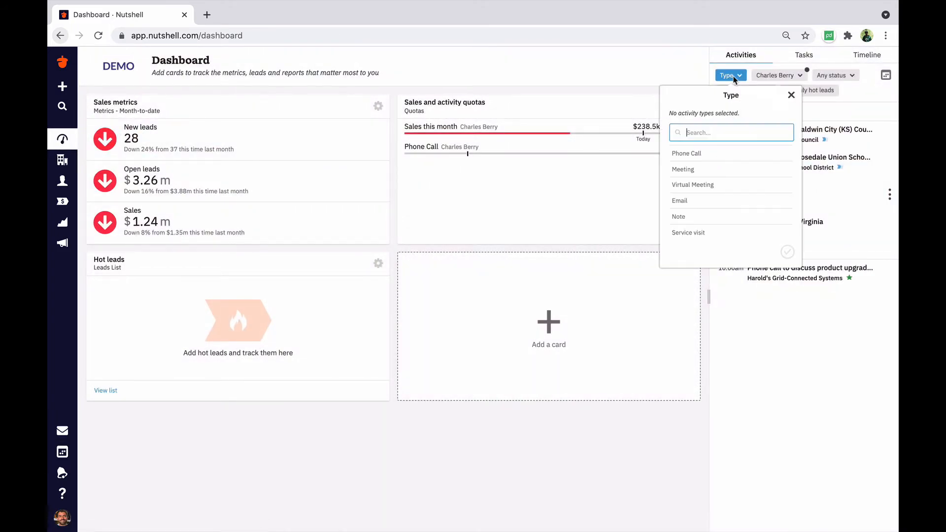
left_click(687, 154)
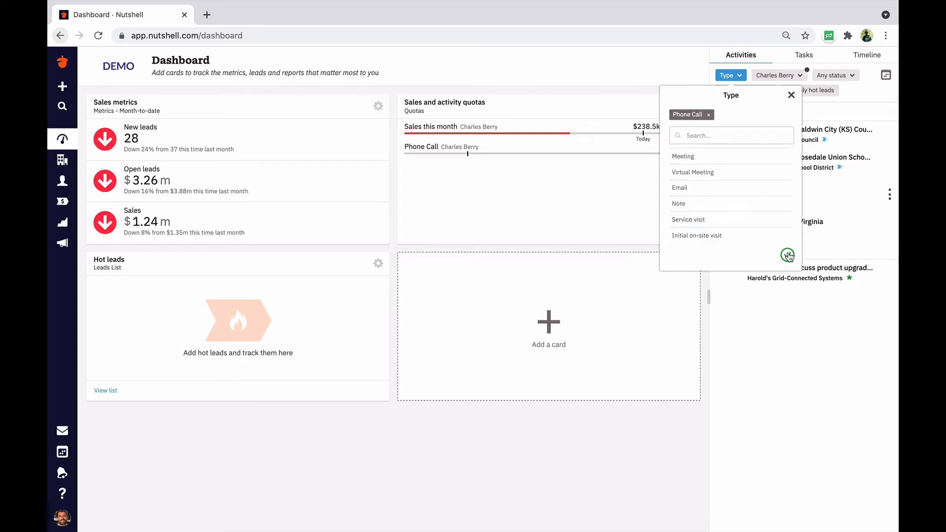
left_click(791, 95)
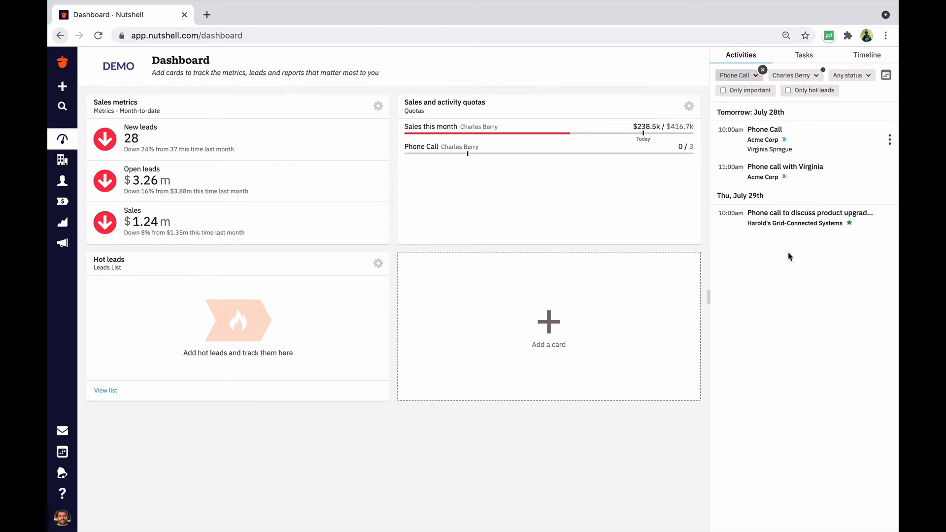
left_click(792, 75)
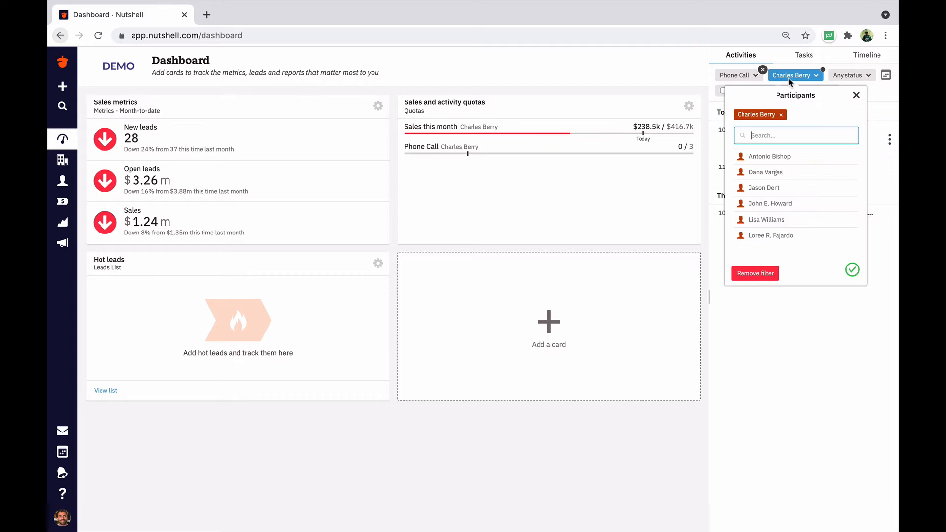
left_click(856, 95)
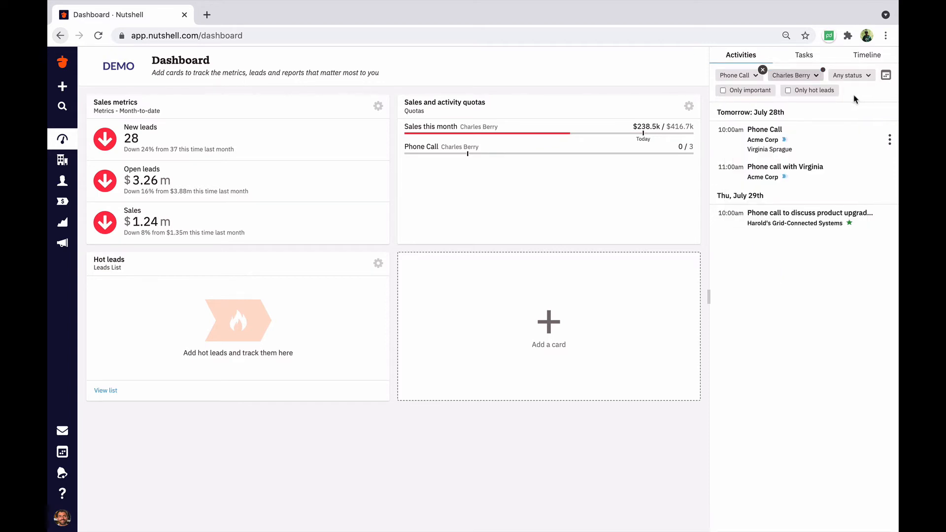
left_click(724, 90)
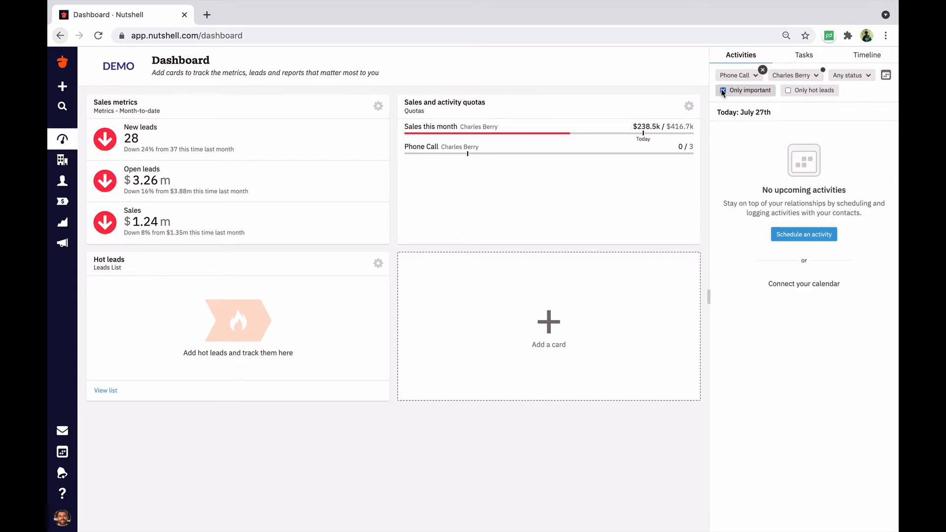
left_click(723, 89)
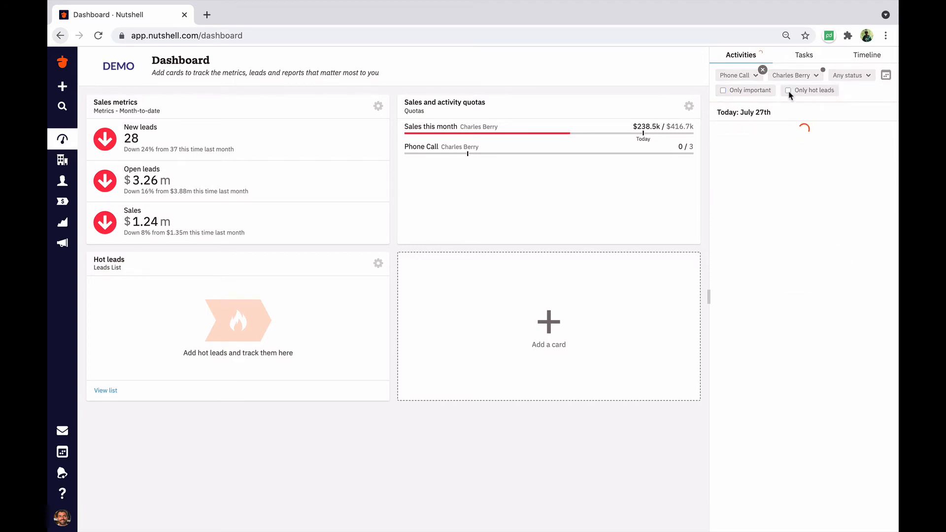
left_click(763, 75)
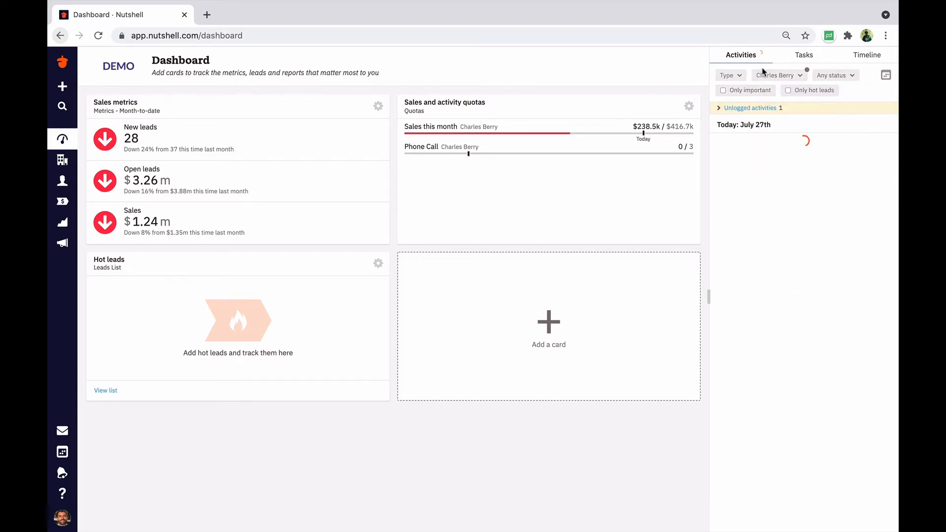
Filter activities to Scheduled status and toggle the calendar on and off
left_click(835, 75)
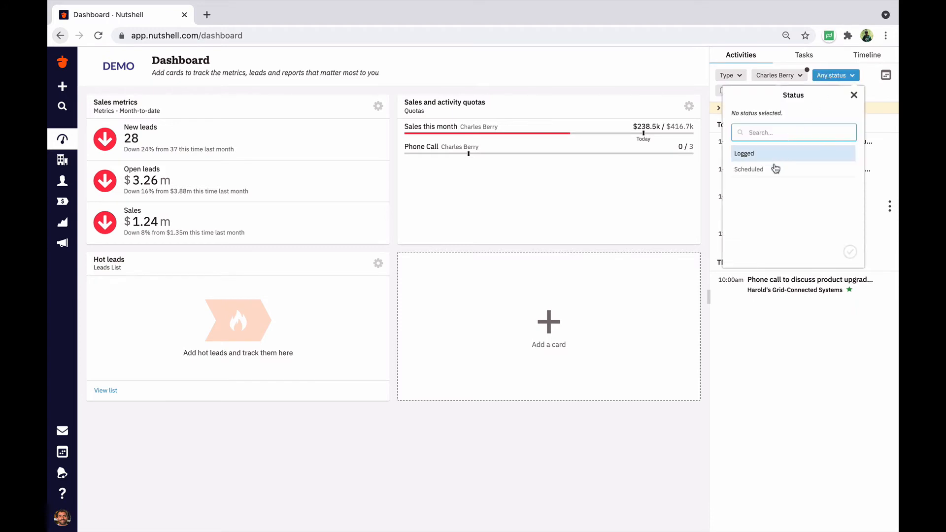
left_click(748, 169)
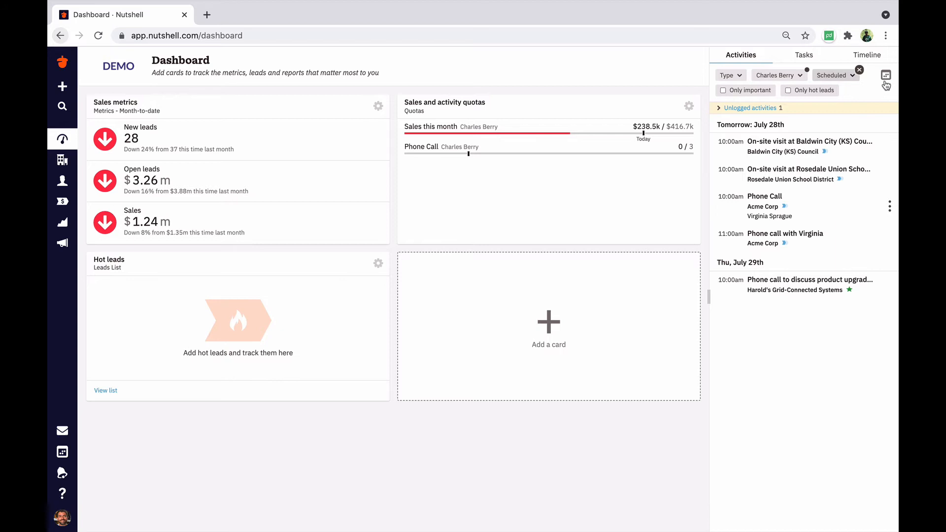
left_click(886, 75)
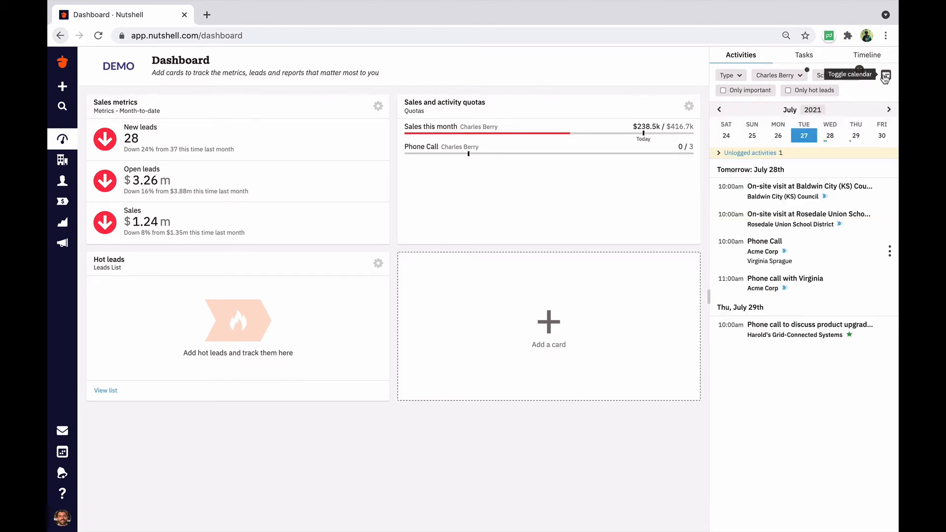
left_click(886, 75)
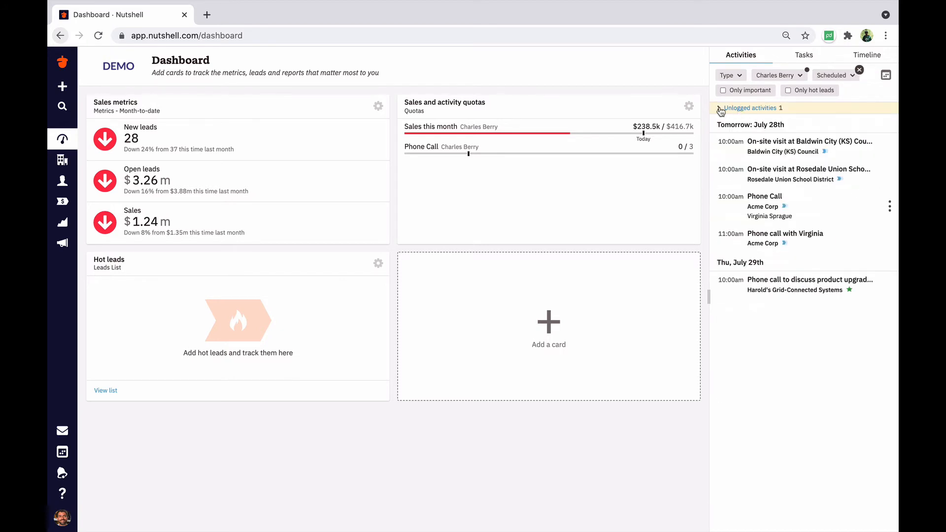
Expand the two unlogged activities to check Quarterly Review, then collapse the list
left_click(720, 111)
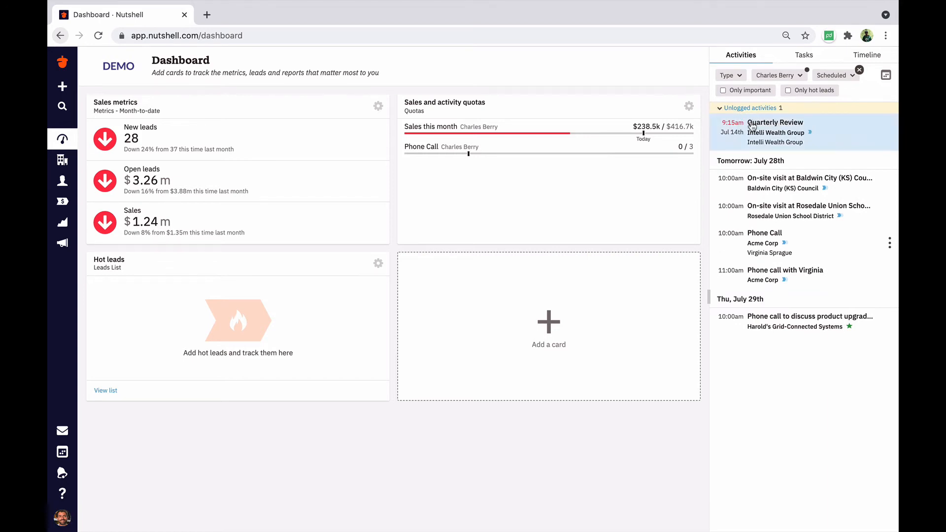
mouse_move(734, 128)
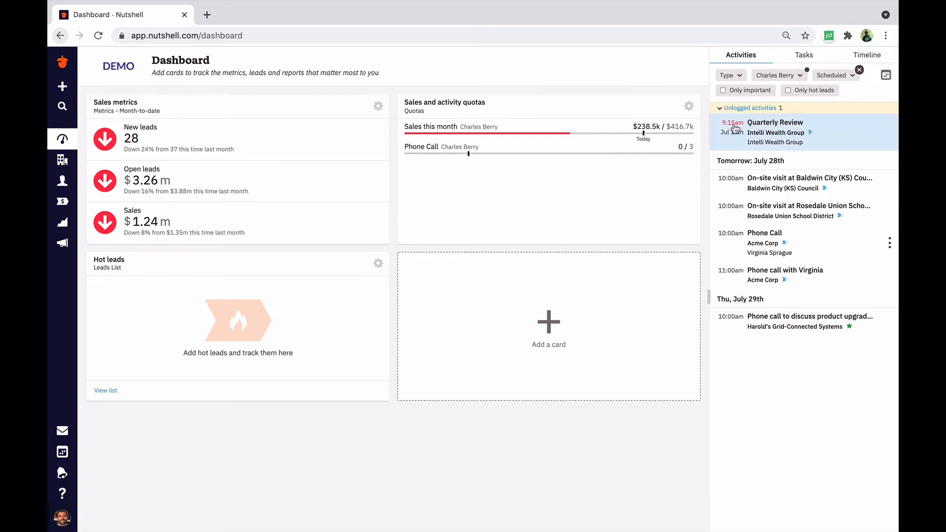
left_click(719, 108)
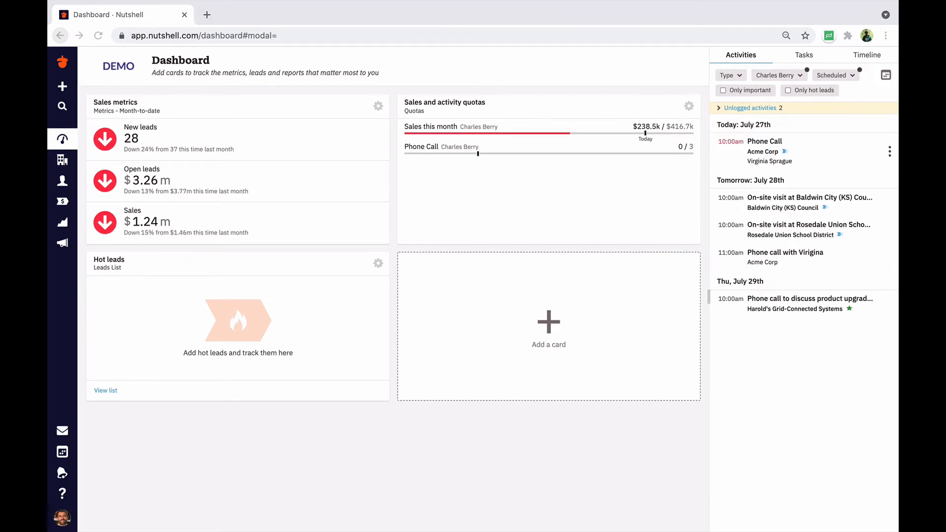
left_click(765, 142)
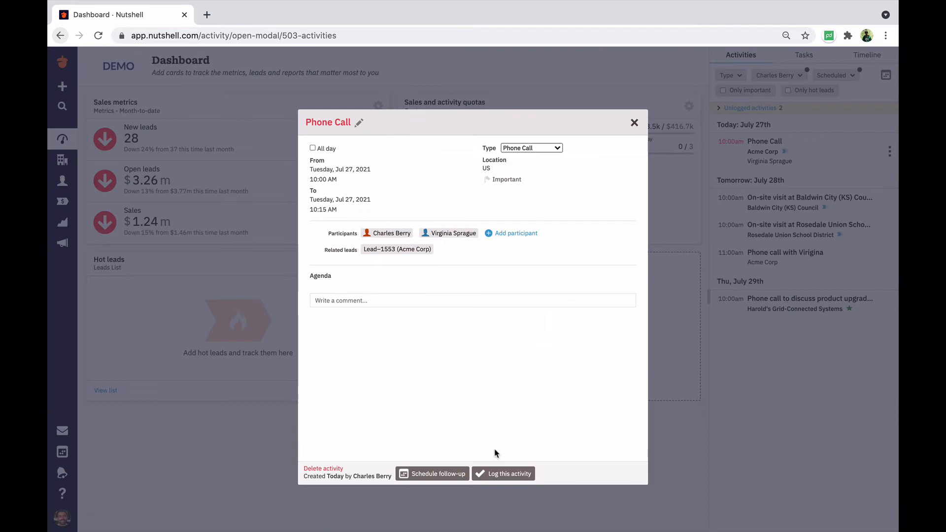
left_click(508, 474)
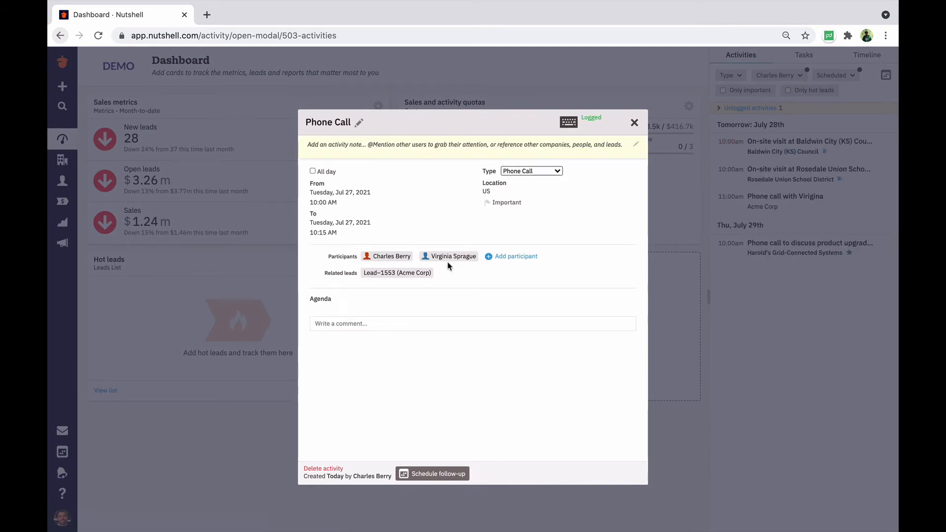
left_click(452, 256)
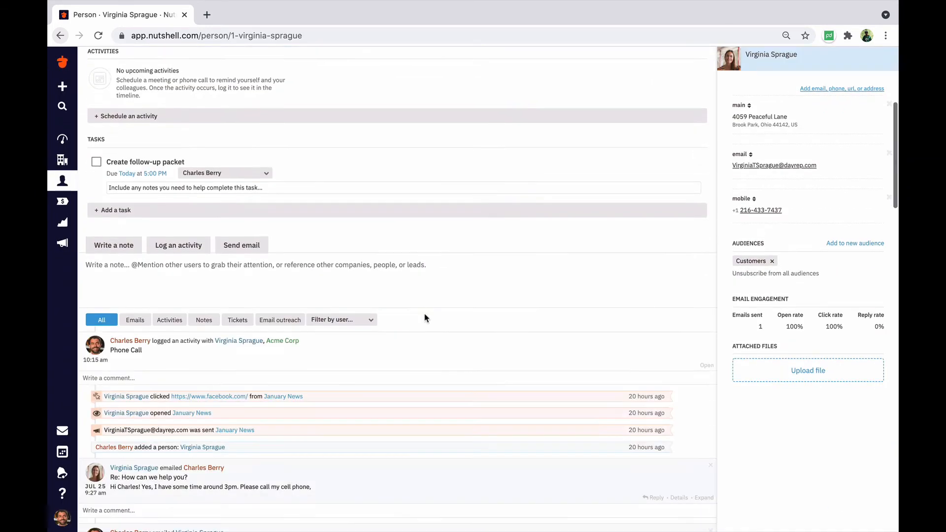
scroll("down", 3)
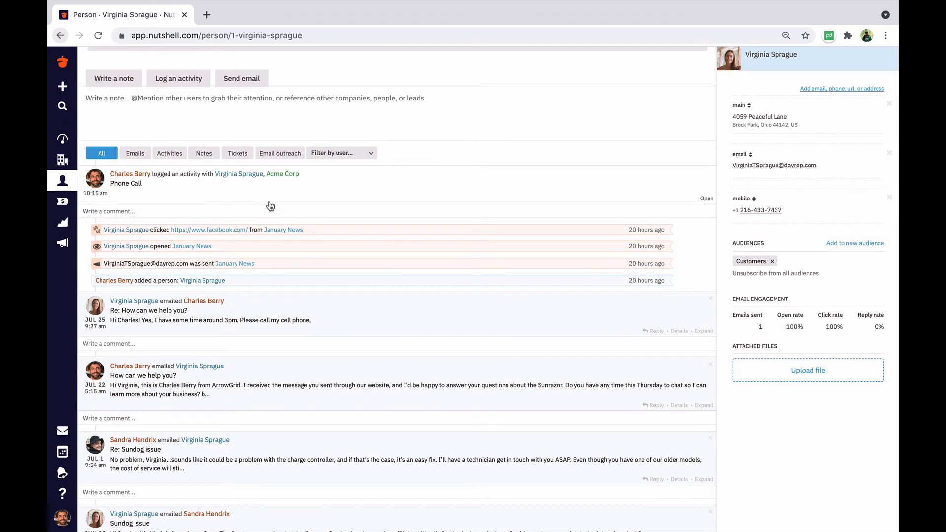
Check the logged July 27 call in the Activity report, then return to the dashboard
left_click(62, 222)
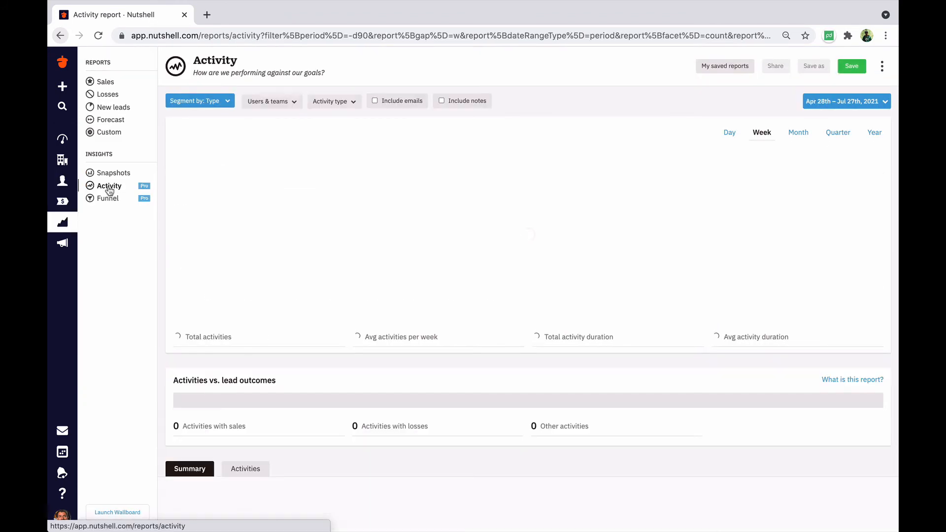
left_click(245, 252)
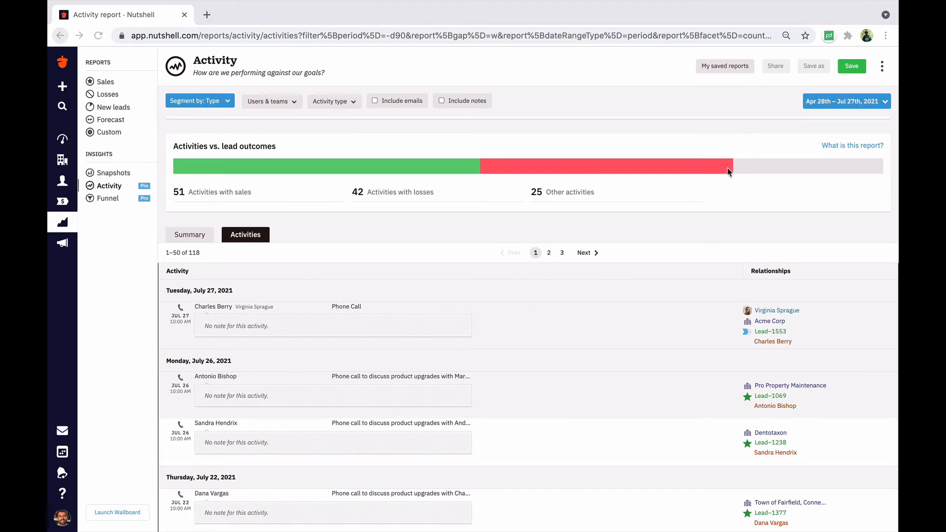
left_click(62, 139)
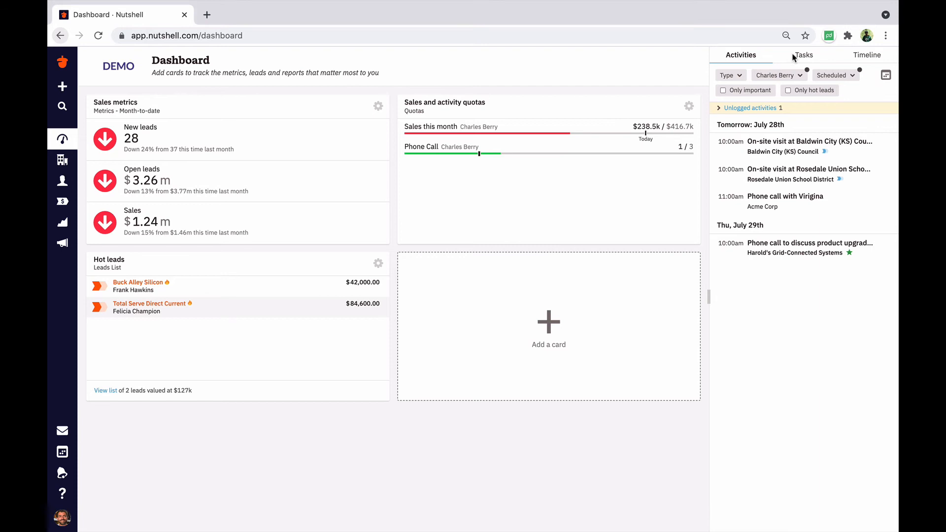
left_click(804, 55)
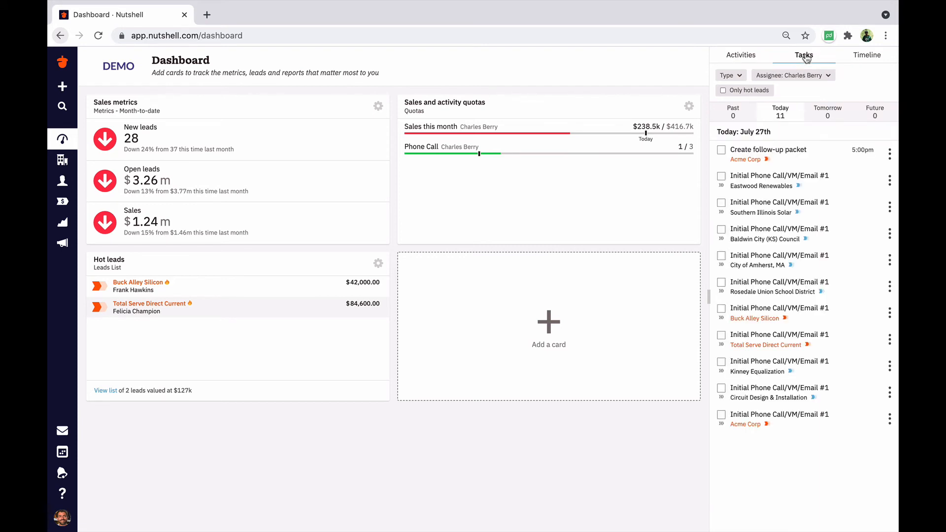
mouse_move(761, 133)
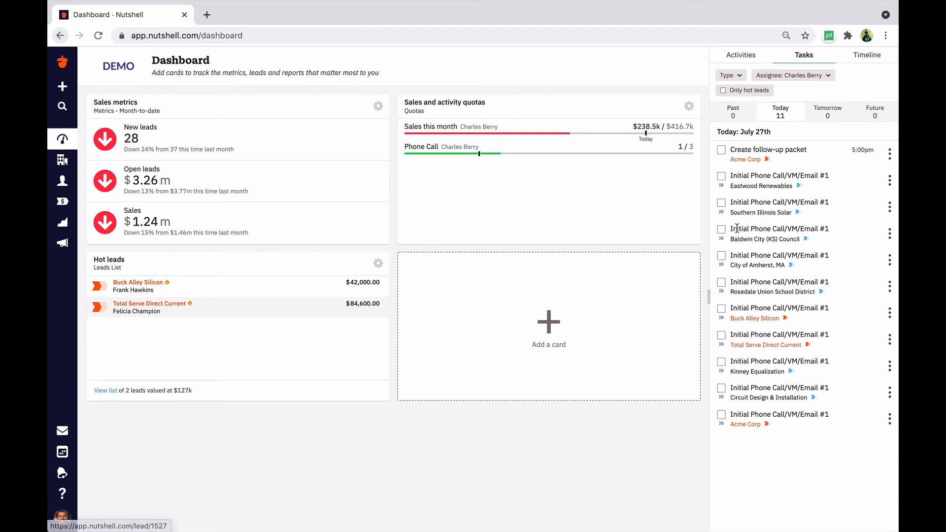
mouse_move(755, 318)
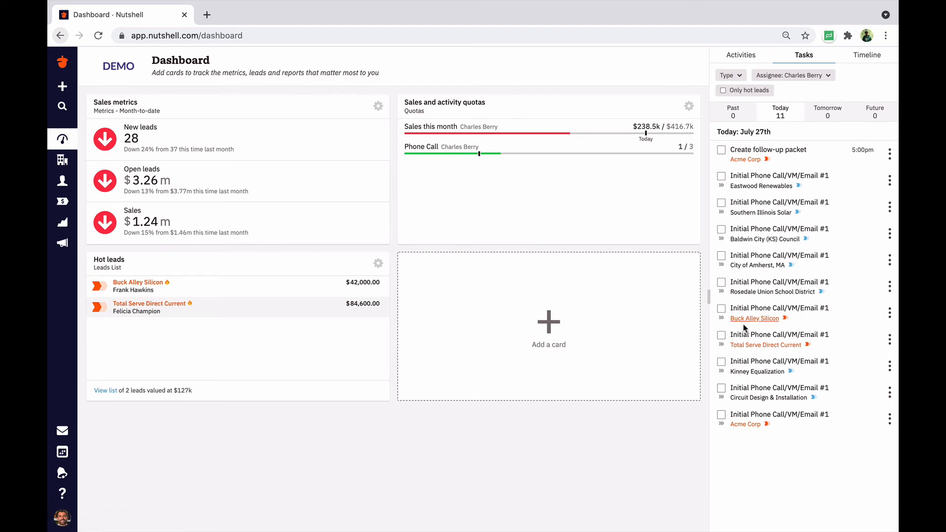
mouse_move(759, 196)
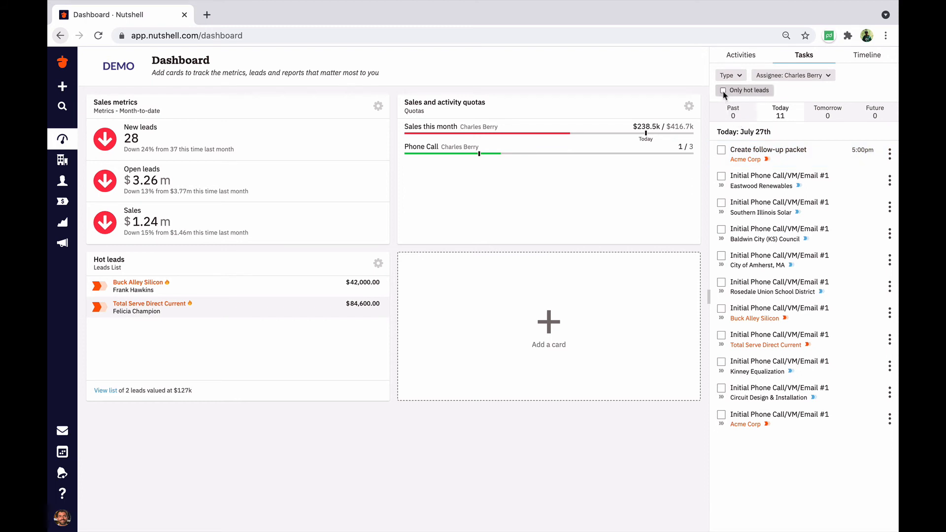
left_click(723, 89)
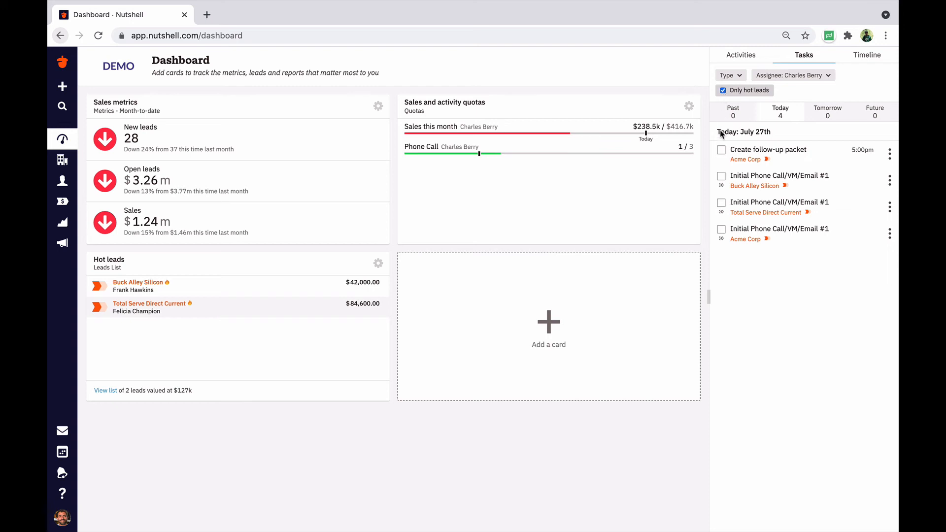
mouse_move(721, 155)
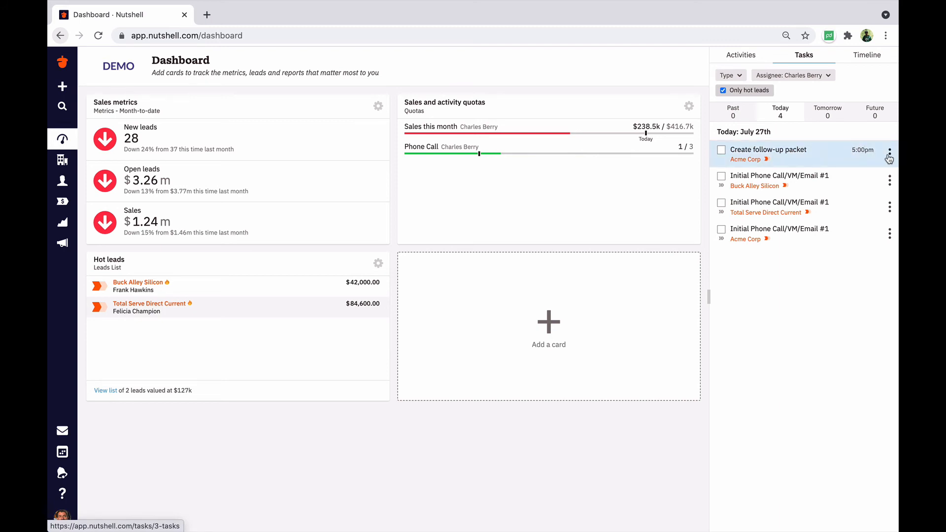
Mark Acme Corp's 'Create follow-up packet' task as completed
left_click(889, 151)
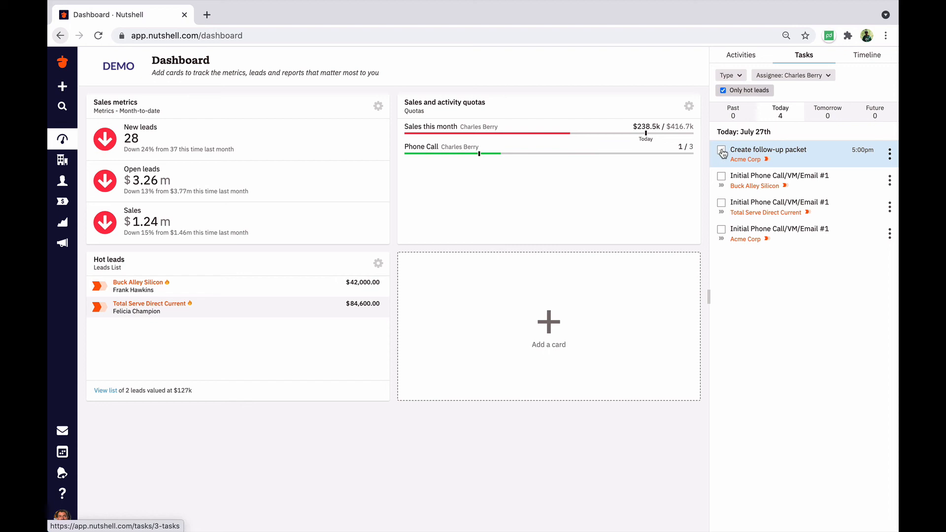
left_click(722, 153)
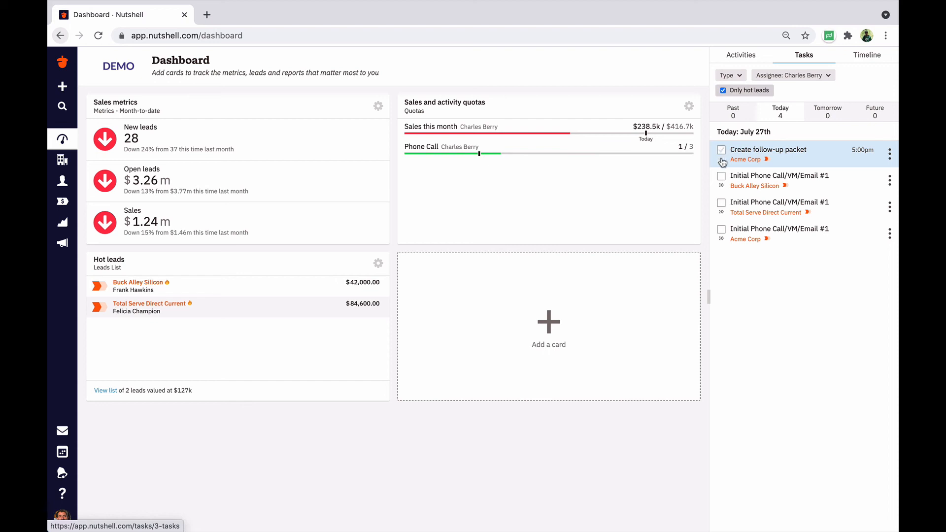
left_click(722, 150)
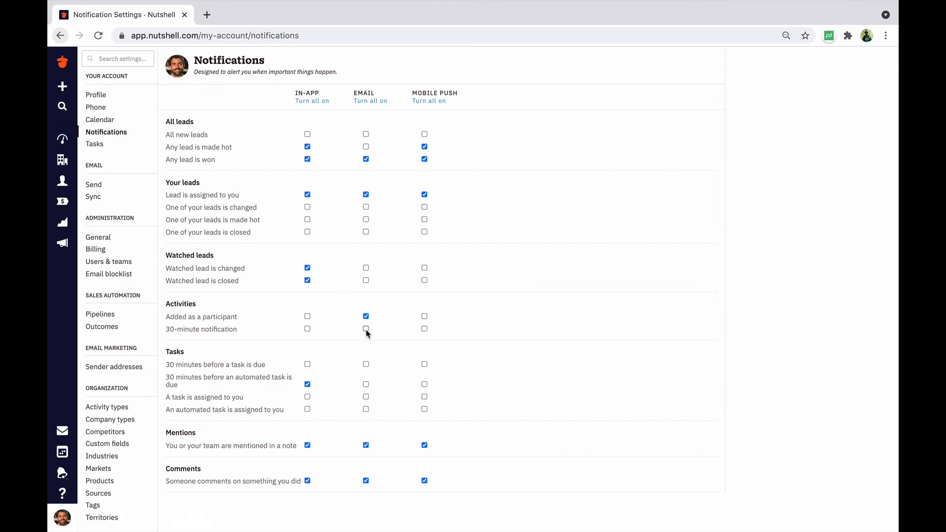
Enable email and push alerts 30 minutes before activities and tasks, plus email for automated tasks
left_click(366, 329)
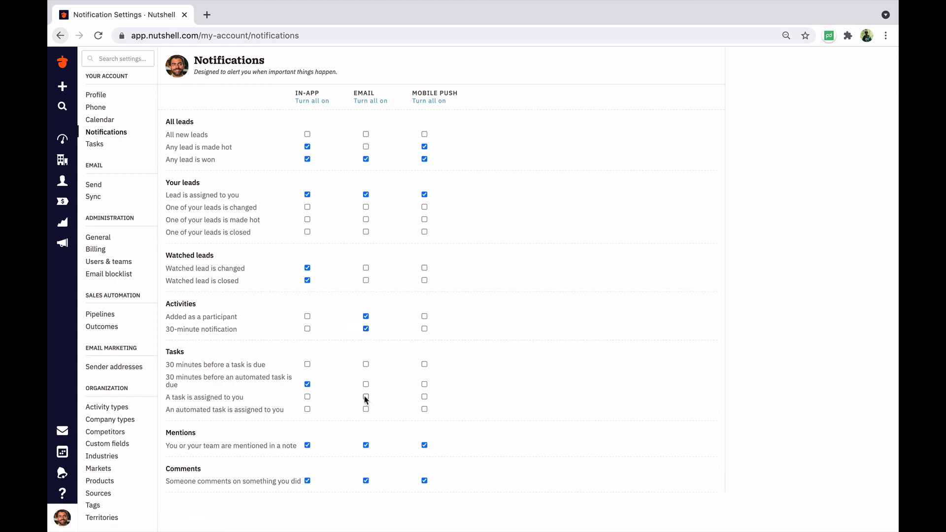
left_click(365, 384)
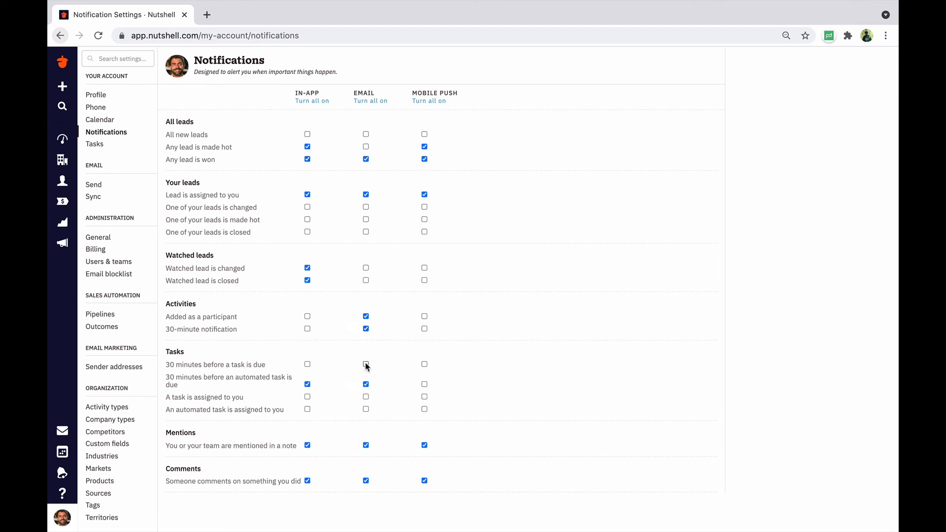
left_click(366, 365)
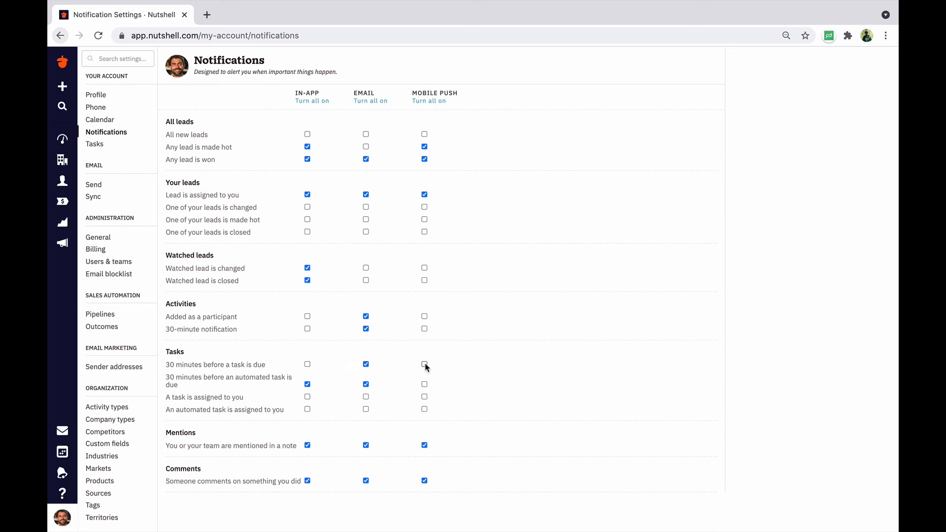
left_click(424, 364)
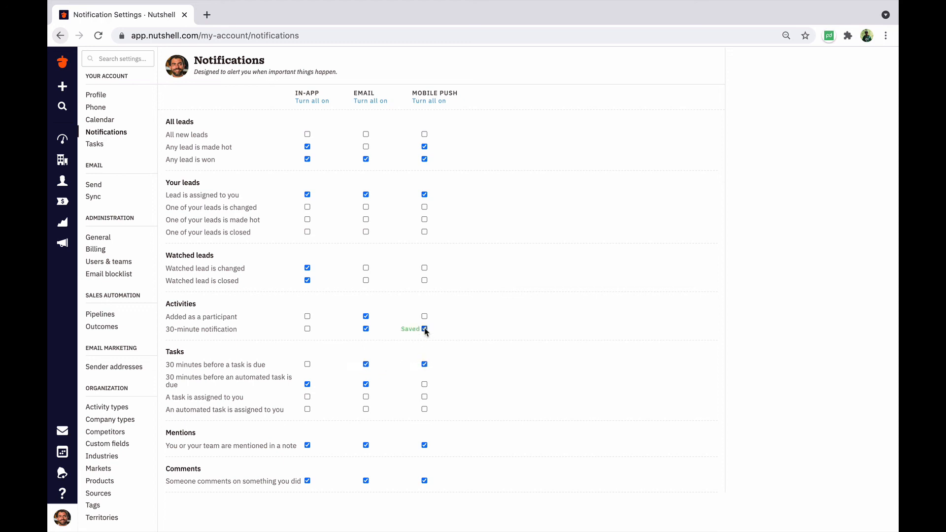
left_click(423, 329)
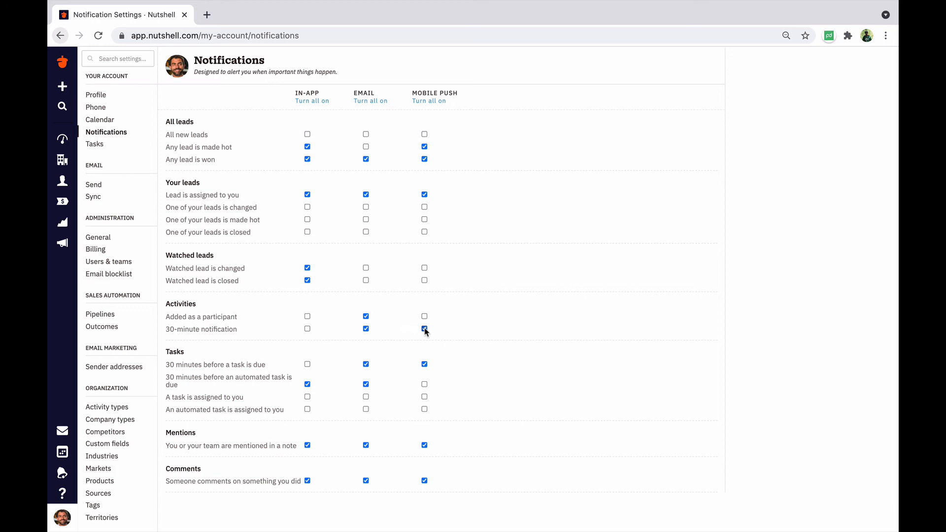